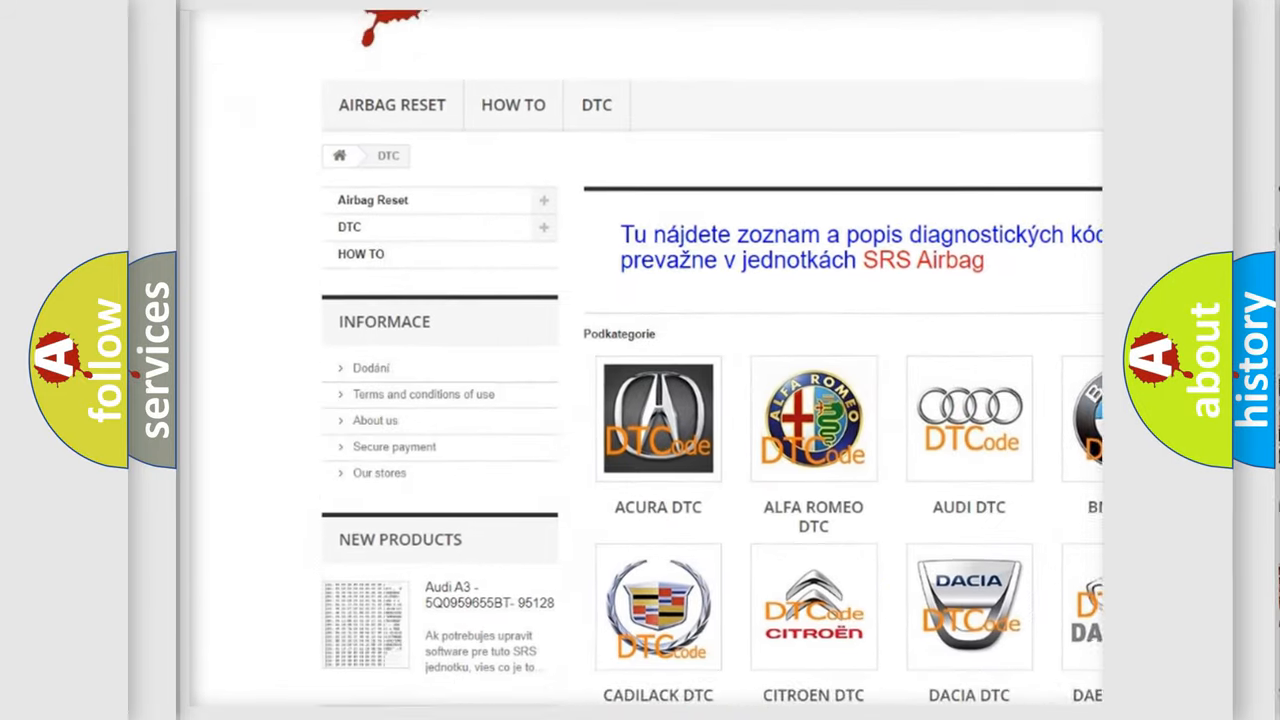
{"action": "scroll", "scroll_direction": "down", "scroll_amount": 3}
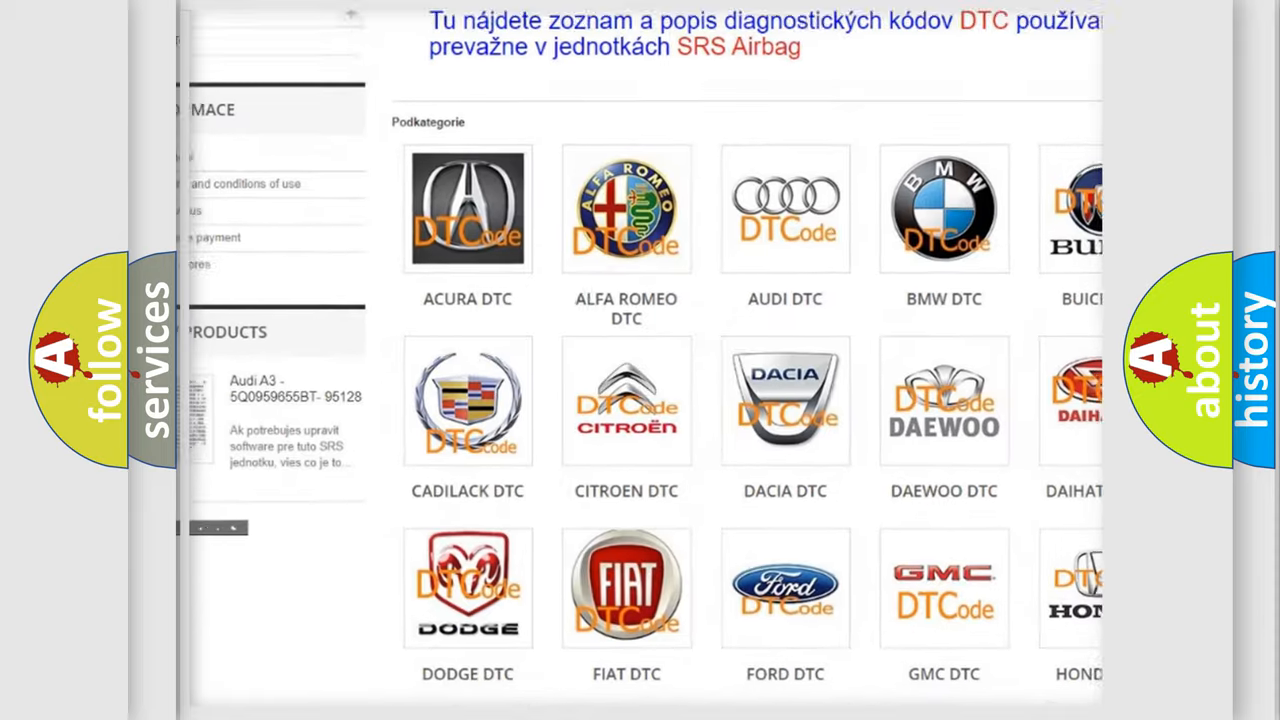
{"action": "scroll", "scroll_direction": "down", "scroll_amount": 3}
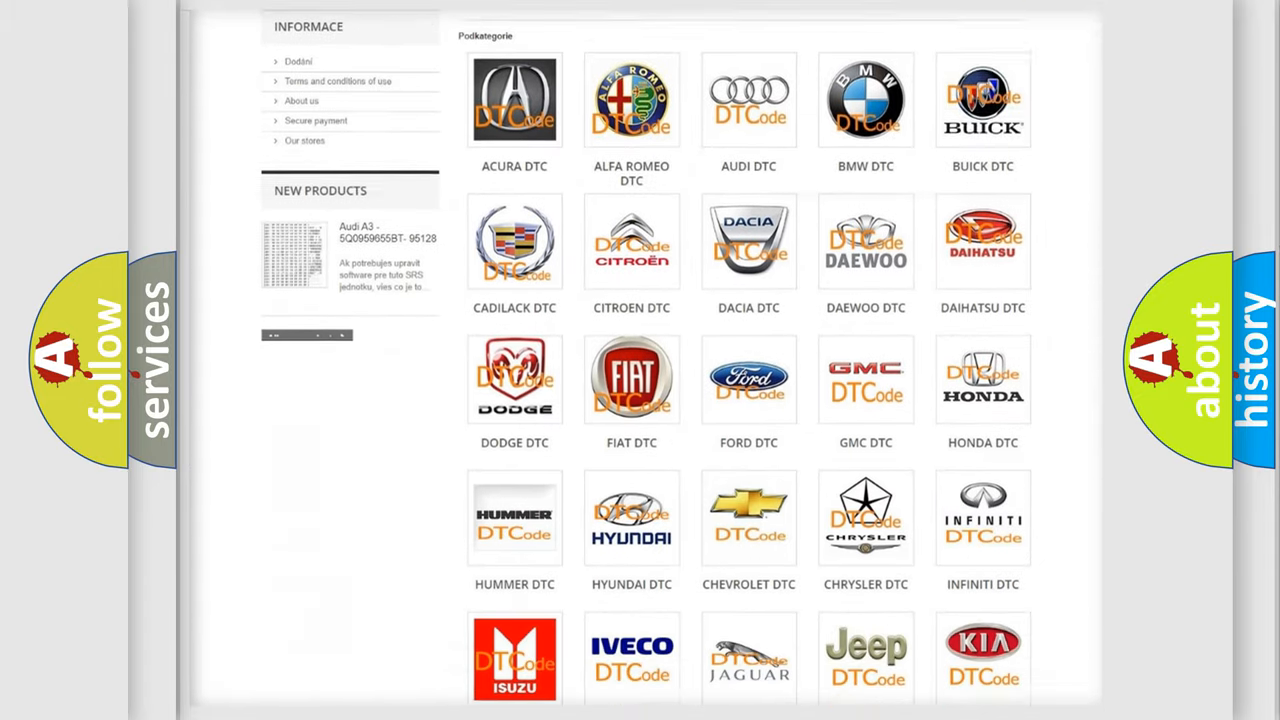
{"action": "scroll", "scroll_direction": "down", "scroll_amount": 3}
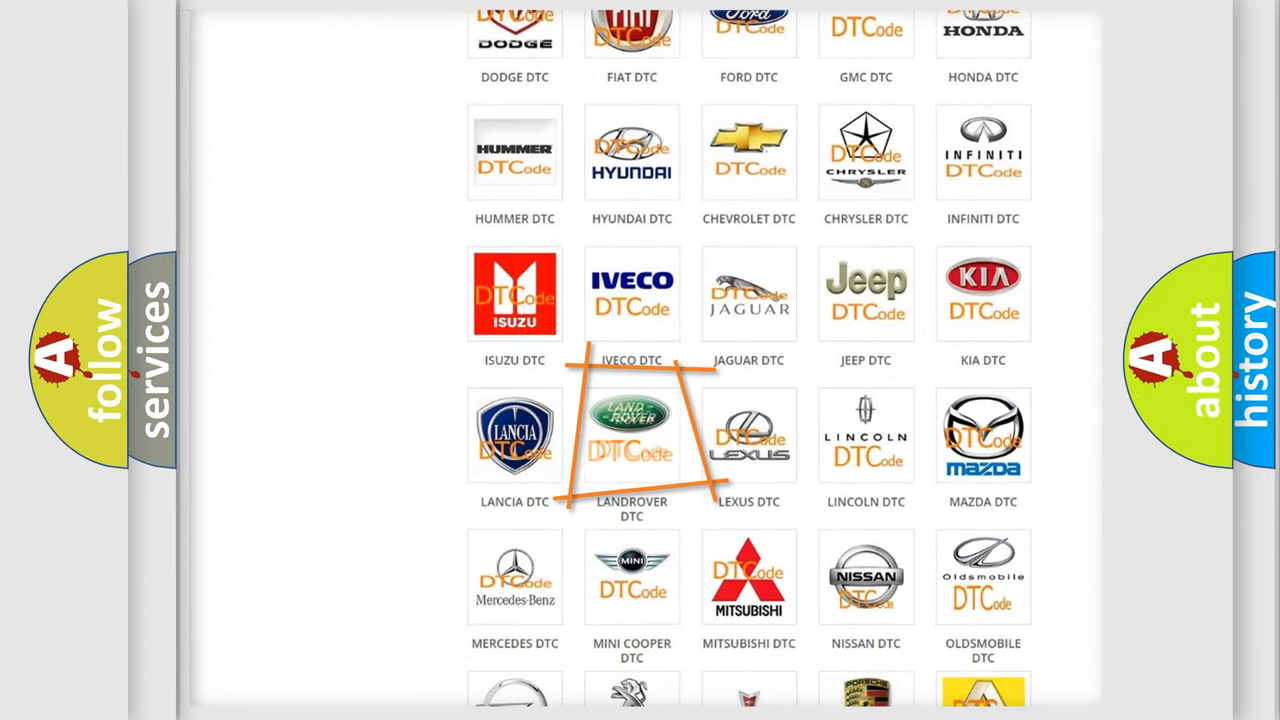